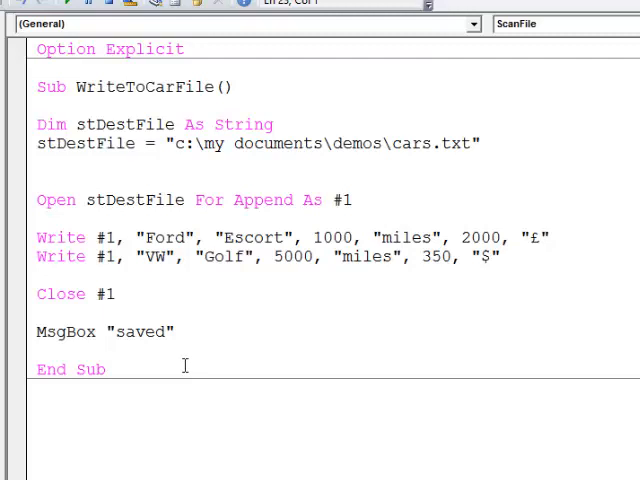
- Replace the hard-coded stDestFile path string with ActiveWorkbook.Path & "\cars.txt"
left_click(40, 124)
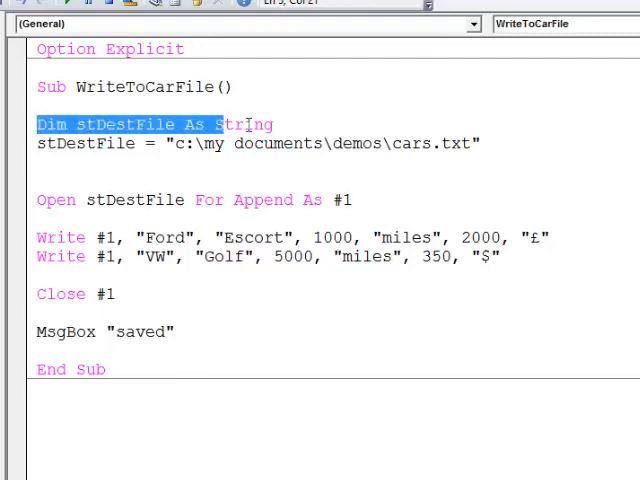
left_click(192, 143)
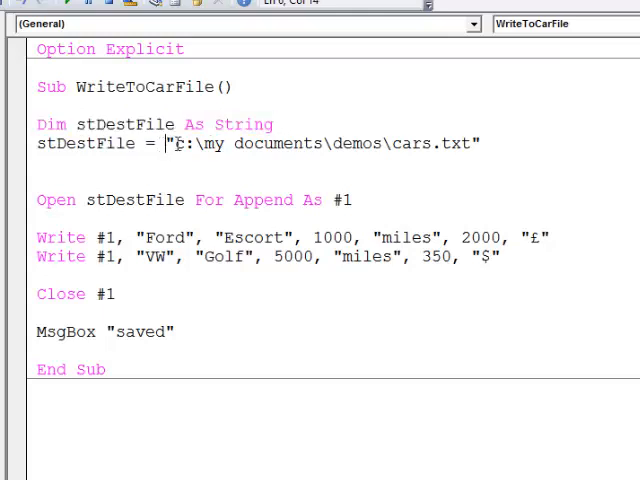
left_click_drag(167, 143, 480, 143)
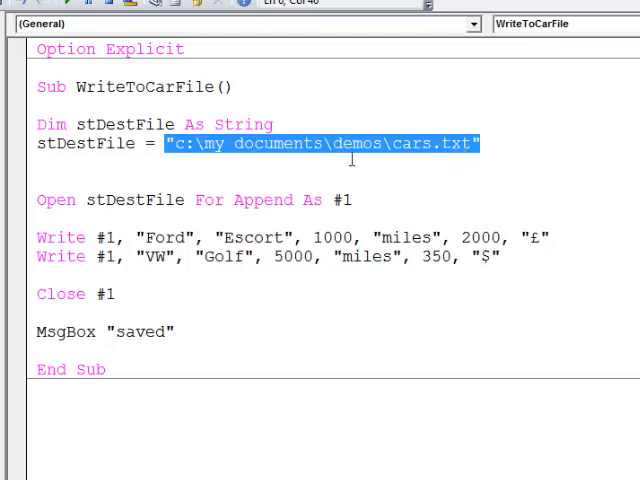
mouse_move(328, 160)
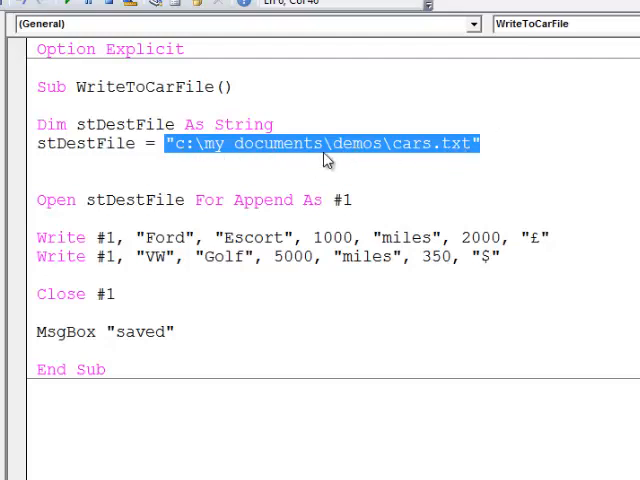
key("Delete")
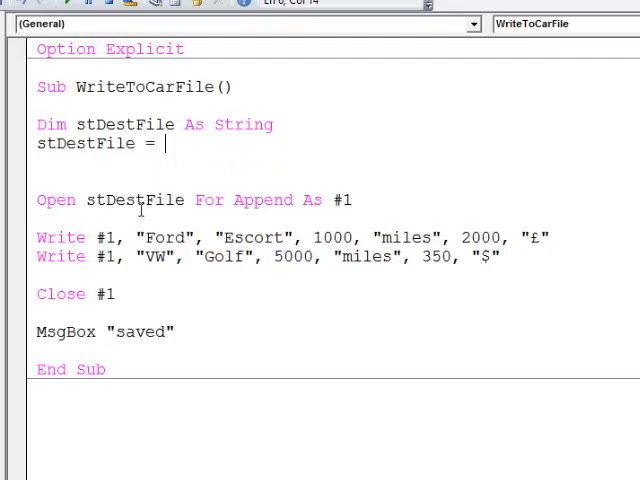
type("acti")
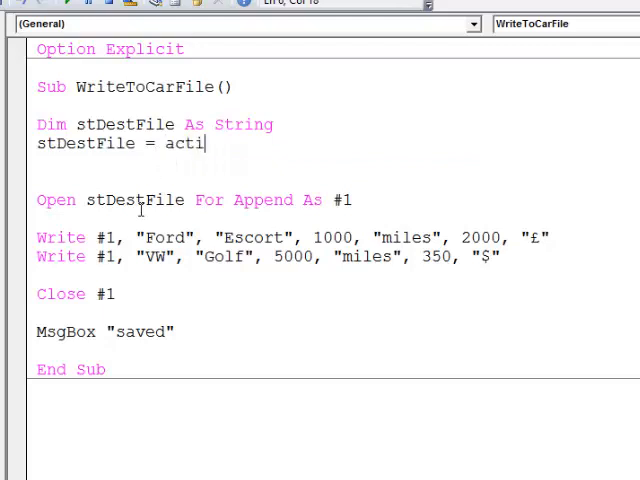
type("vework")
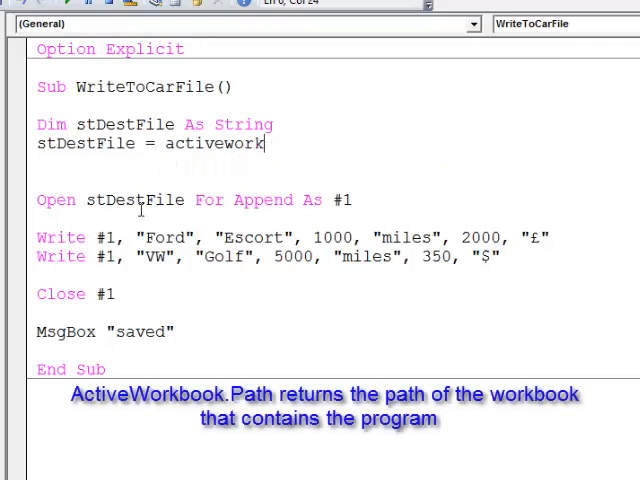
type("oo")
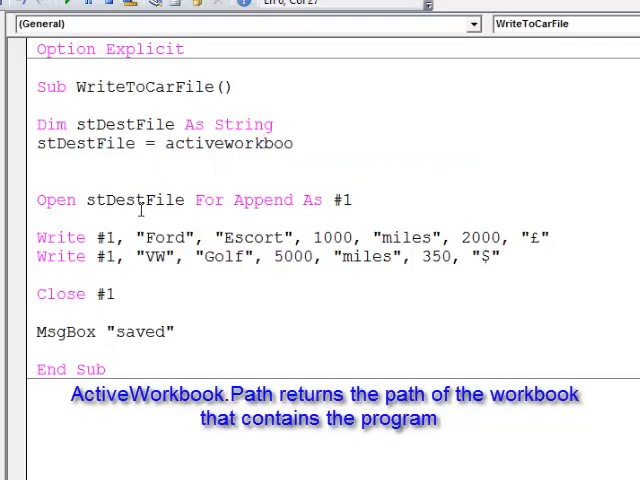
type("k.pa")
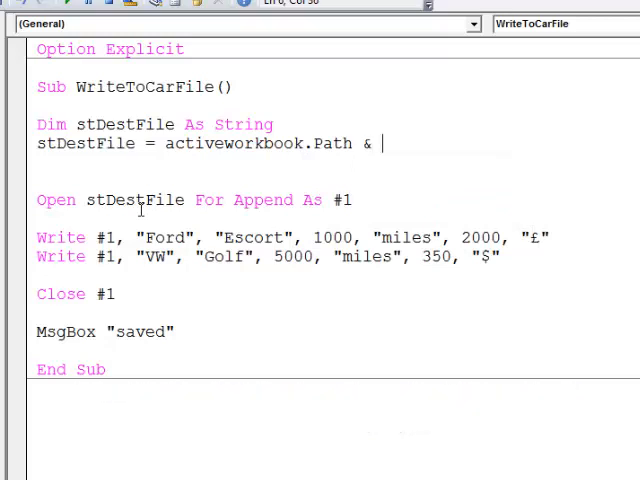
type("\"\\ca")
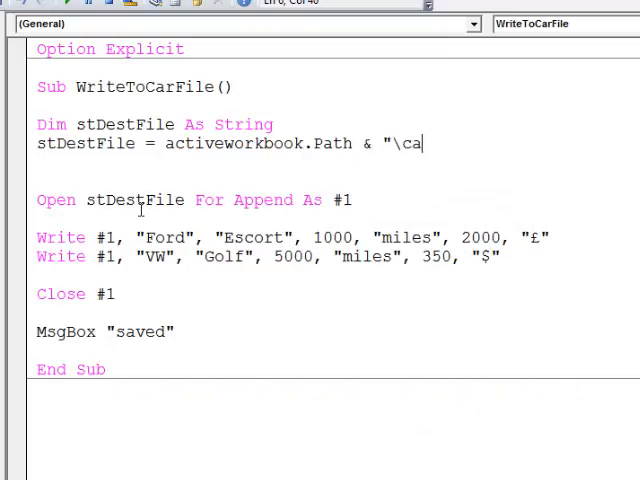
type("rs.t")
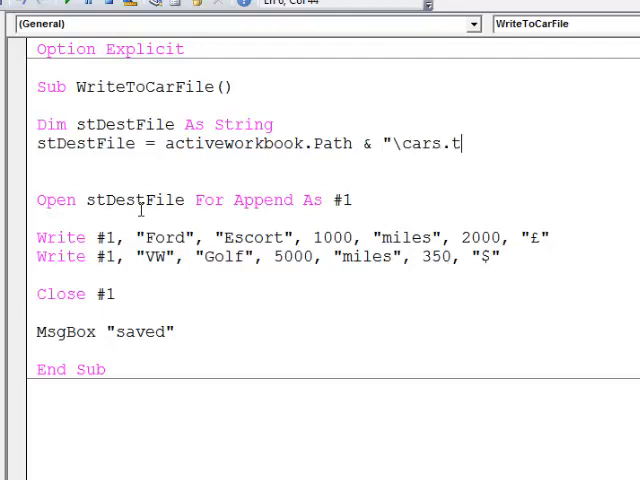
type("xt\"")
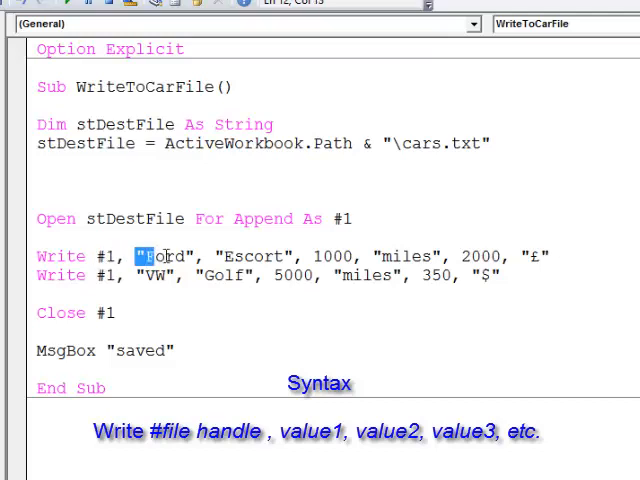
double_click(253, 257)
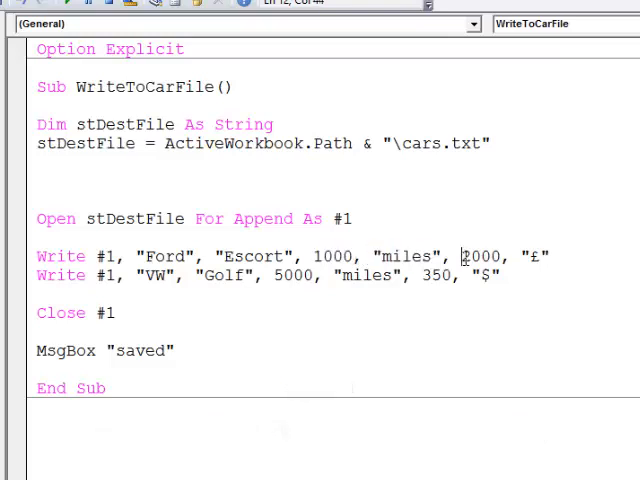
double_click(478, 257)
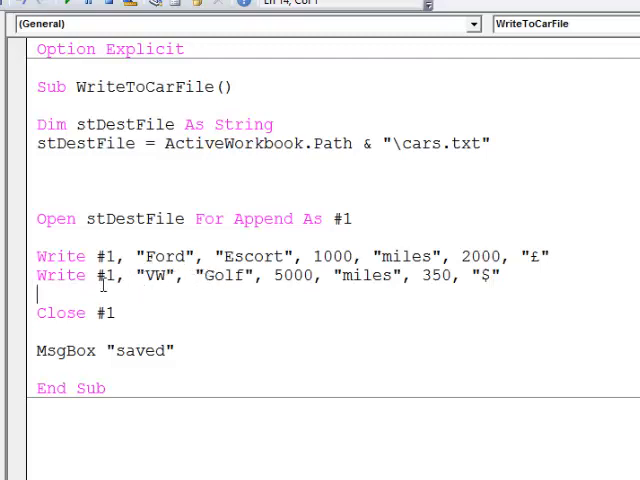
double_click(60, 312)
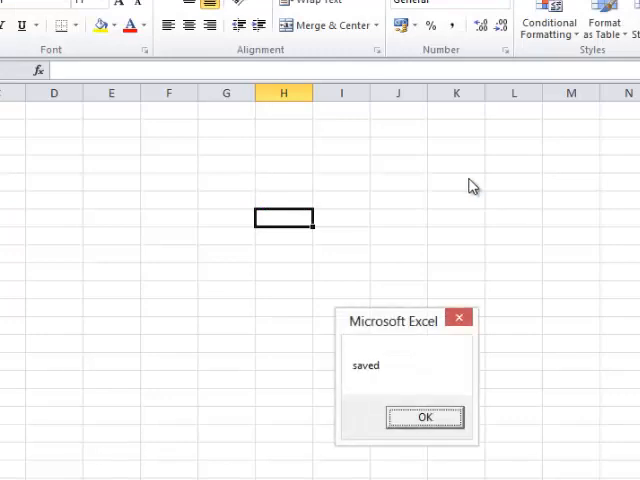
- Acknowledge the 'saved' message and open cars.txt from the Demos folder in Notepad
left_click(424, 417)
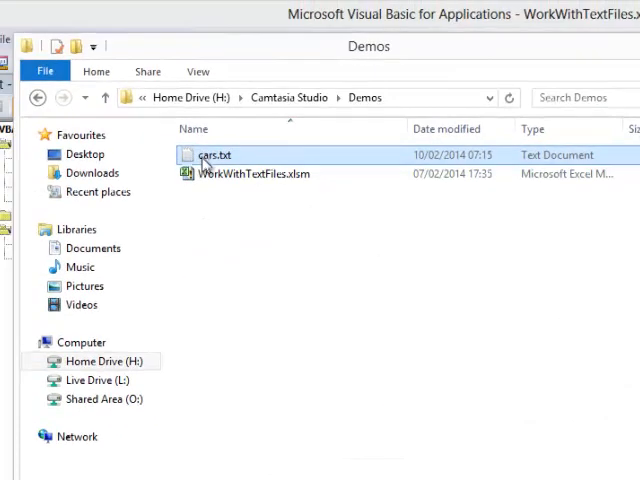
mouse_move(211, 156)
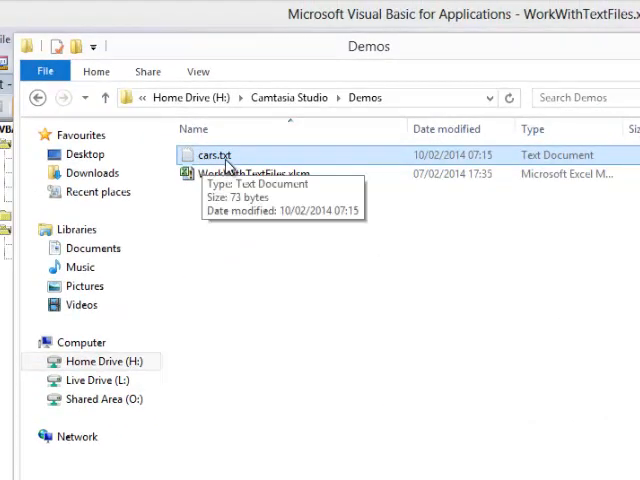
double_click(208, 155)
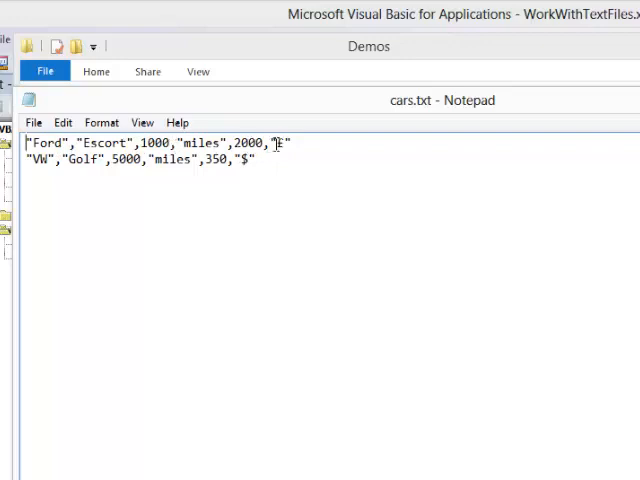
mouse_move(300, 144)
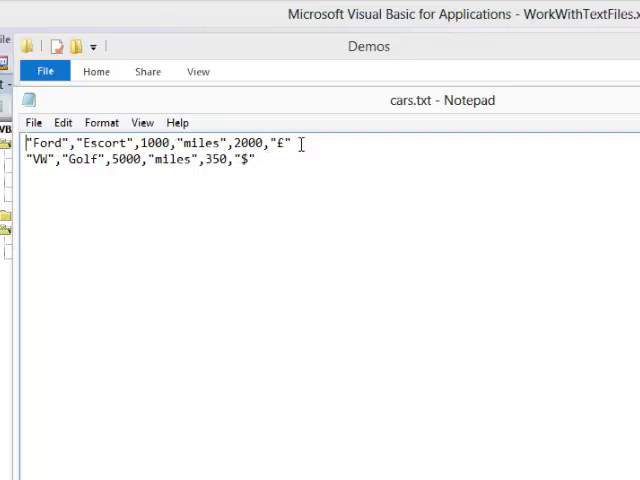